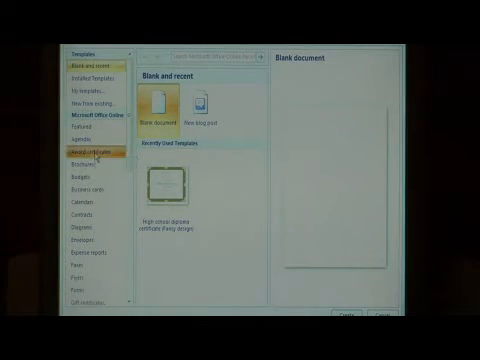
# Step: Show the Award certificates templates under Microsoft Office Online
pyautogui.click(90, 150)
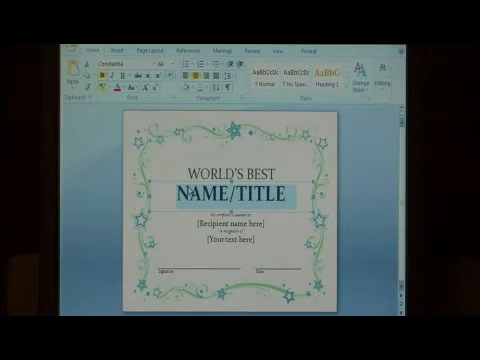
# Step: Type GRANDPA so the title reads "WORLD'S BEST GRANDPA"
pyautogui.write('GRANDPA')
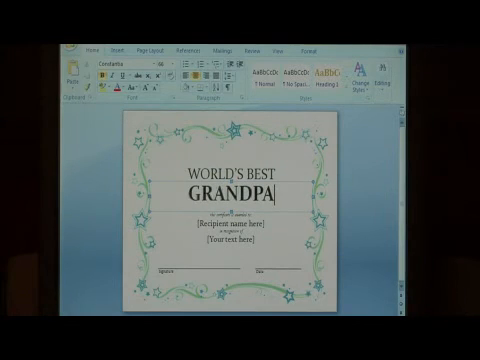